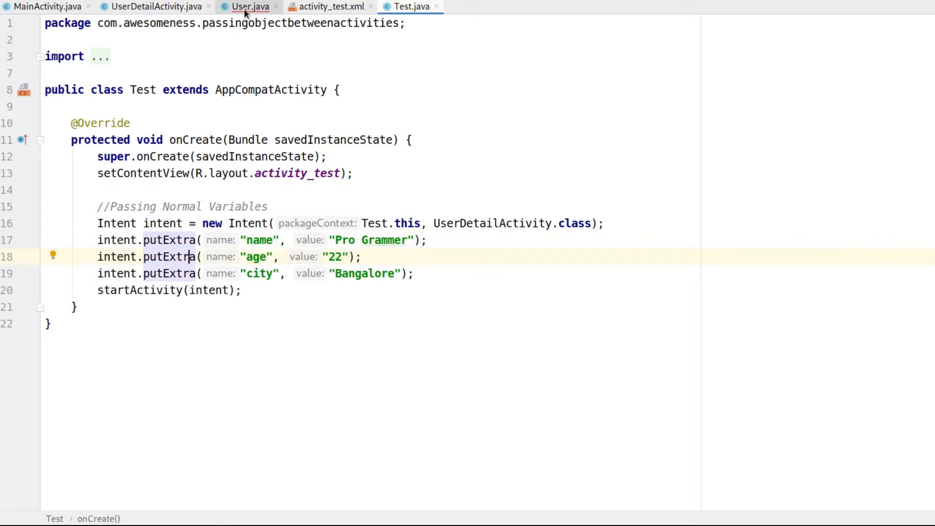
Step: Inspect the Parcelable error underline on the User class declaration in User.java
left_click(249, 7)
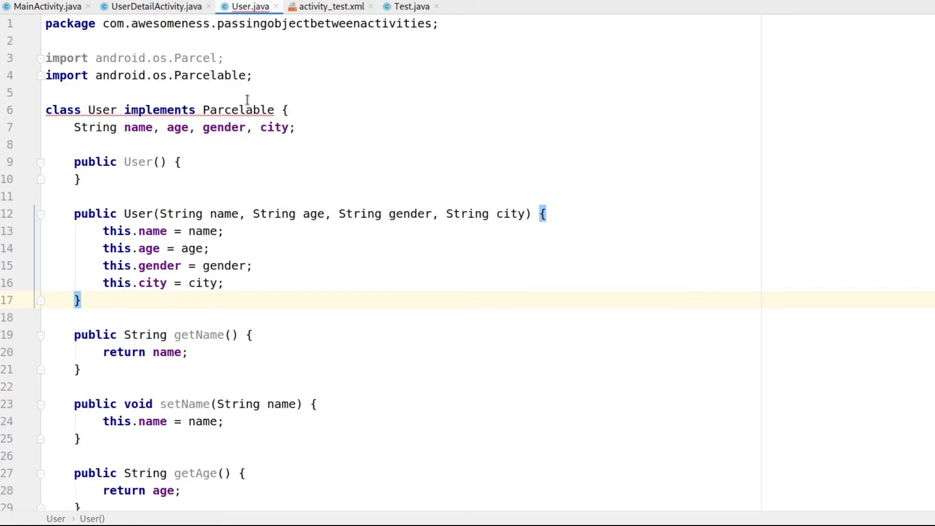
double_click(237, 110)
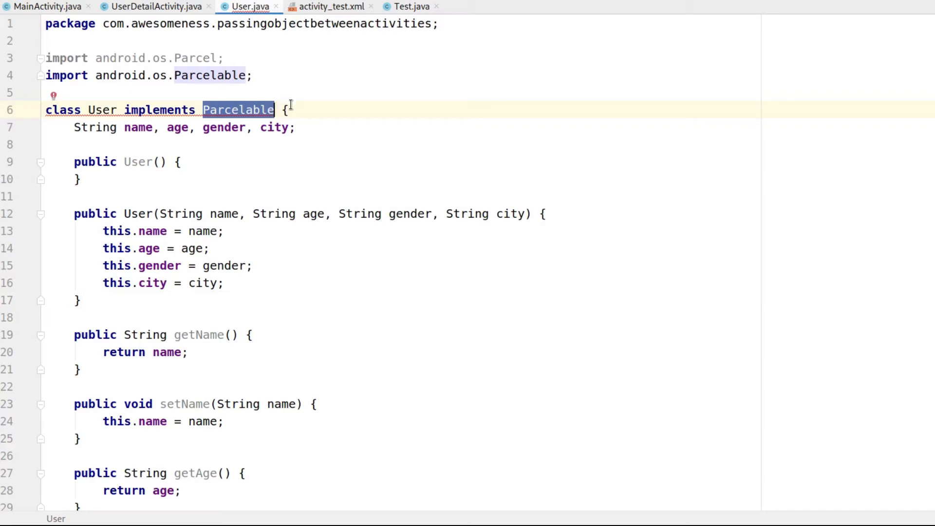
left_click(253, 109)
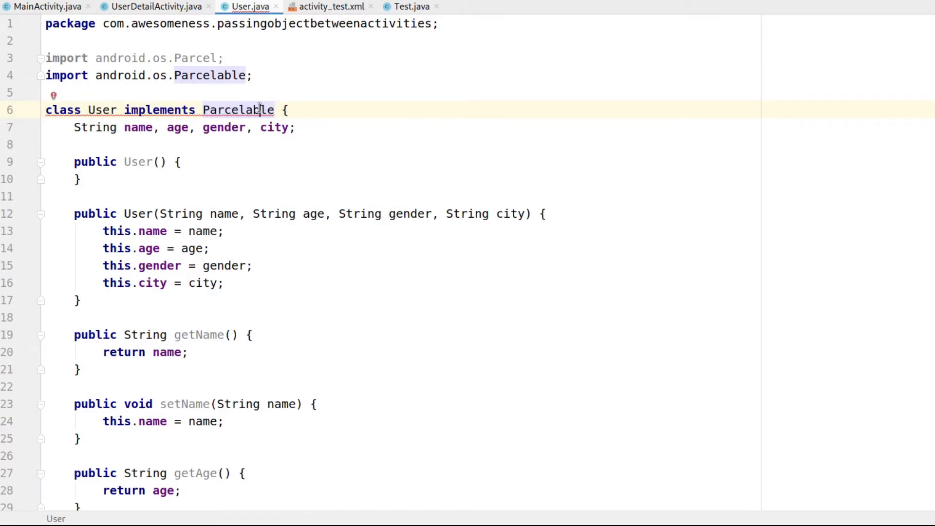
Step: Generate the describeContents and writeToParcel overrides in User via Implement methods
key("Alt+Enter")
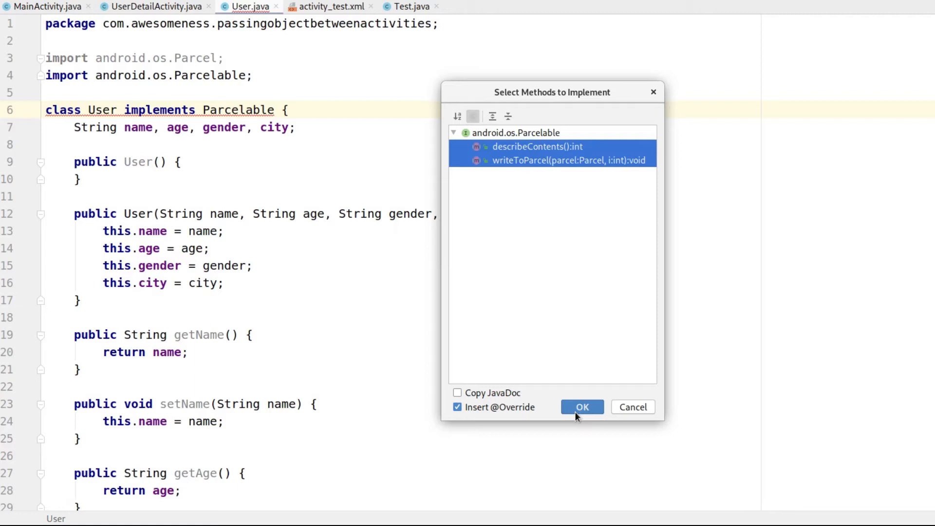
left_click(582, 406)
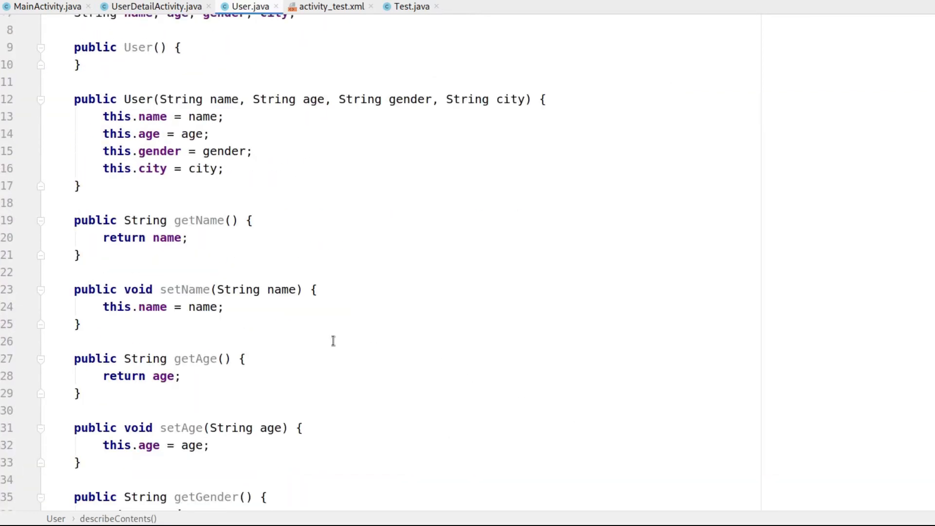
scroll("down", 3)
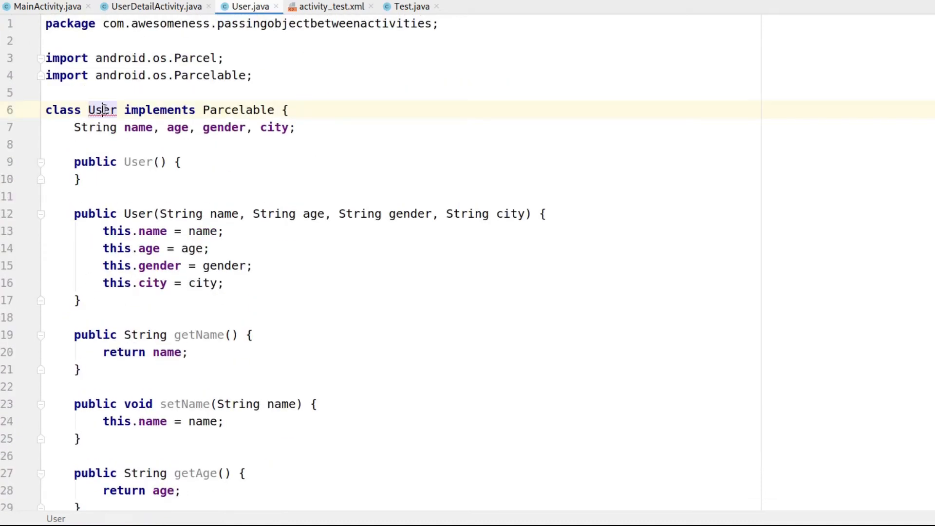
Step: Add the Parcelable implementation to User, generating the Parcel constructor and CREATOR
key("alt+enter")
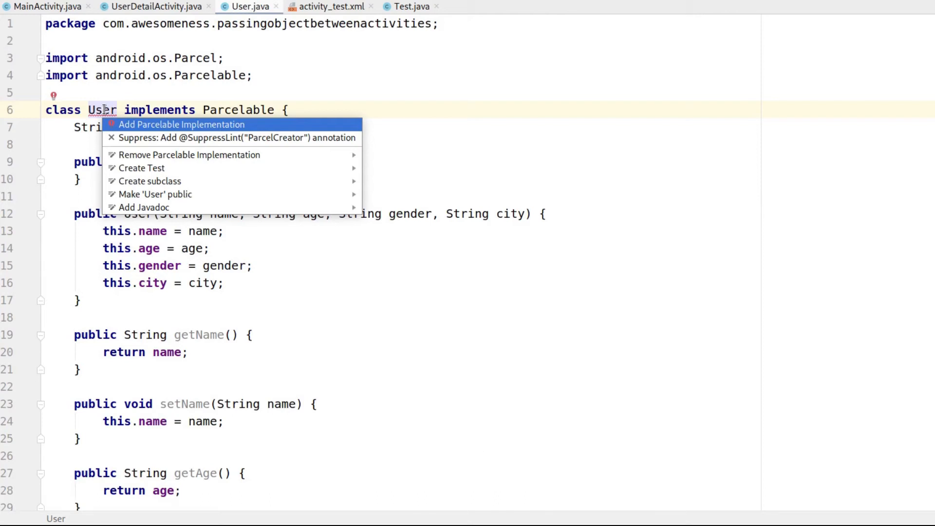
left_click(180, 125)
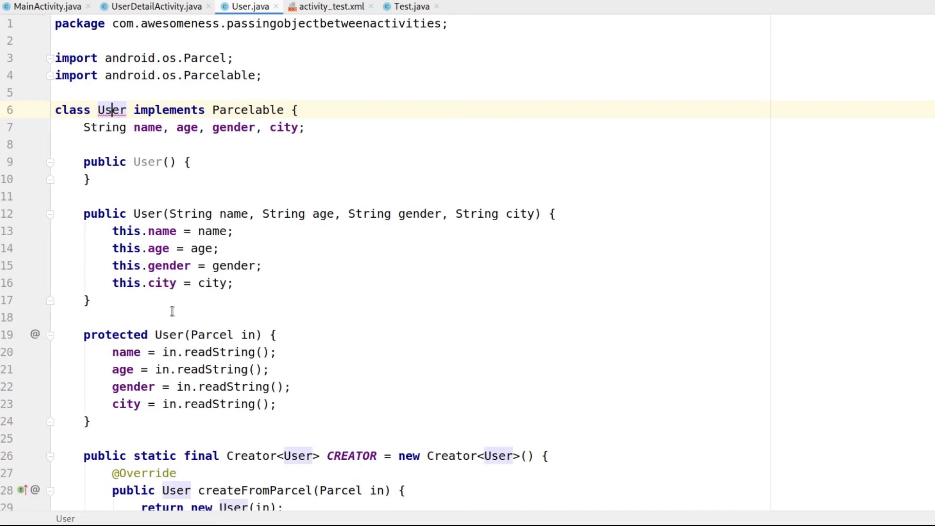
scroll("down", 3)
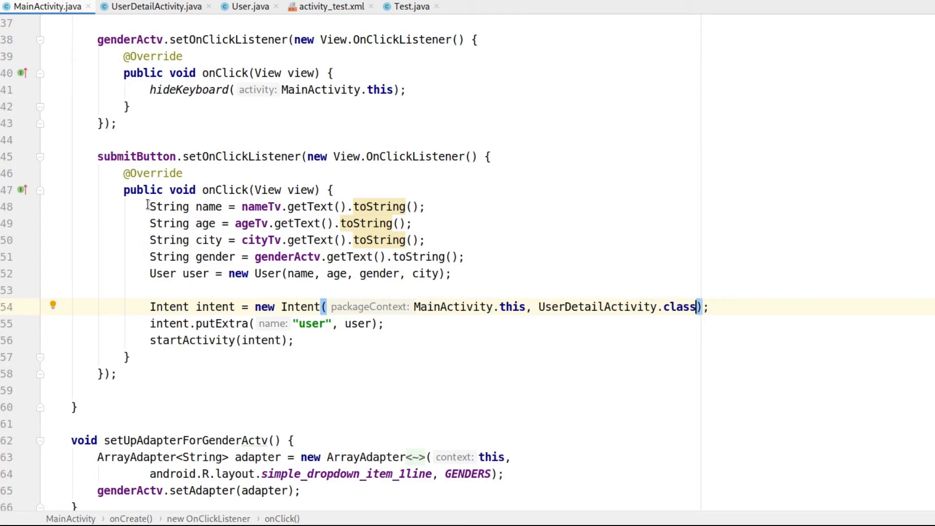
Step: Highlight the User-building lines and putExtra call in MainActivity, then view UserDetailActivity
left_click_drag(150, 206, 454, 273)
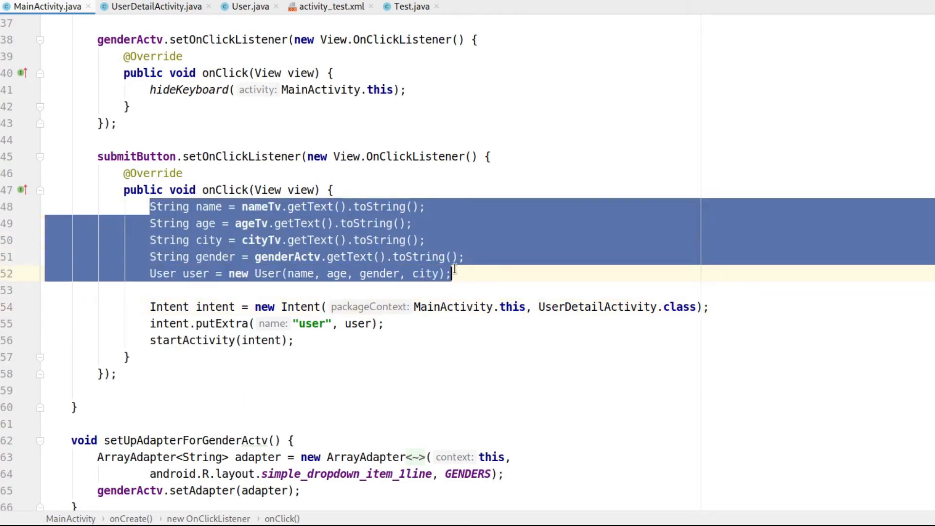
double_click(135, 156)
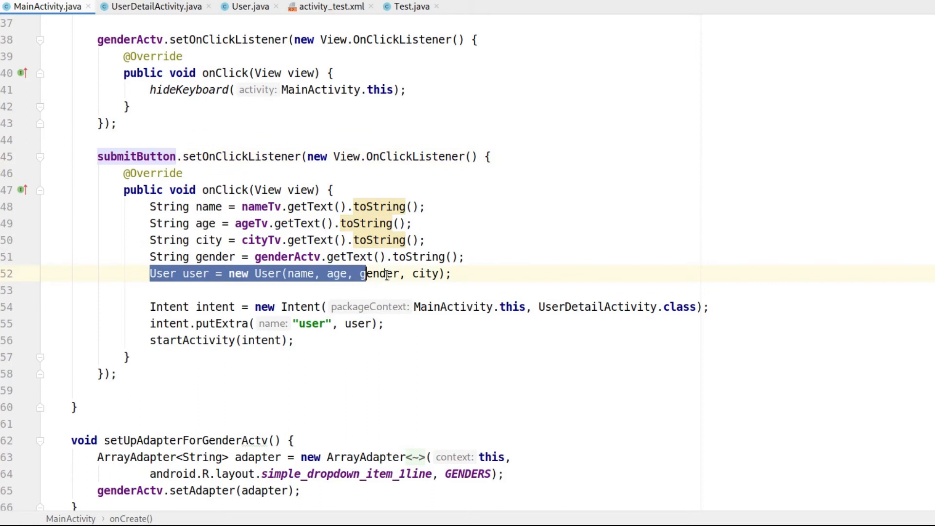
left_click(452, 274)
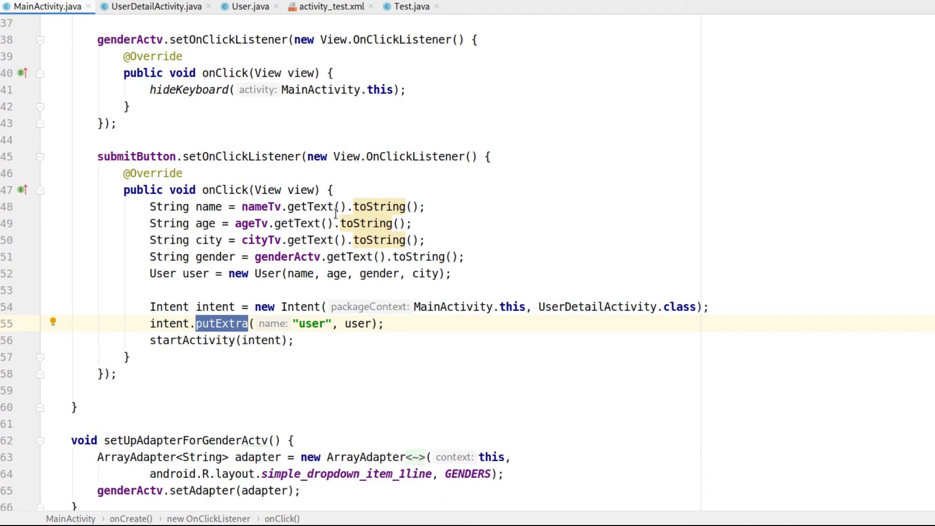
left_click(154, 7)
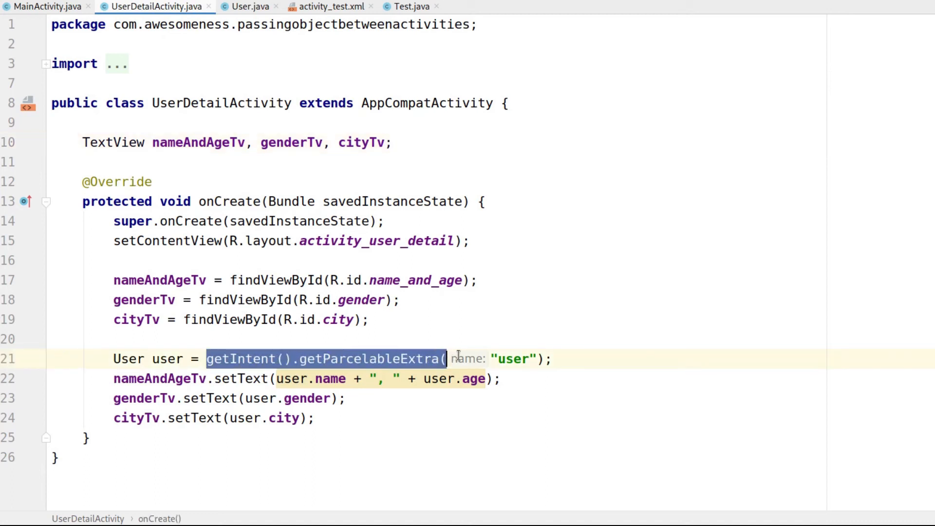
Step: Run the app on the connected device
left_click(549, 359)
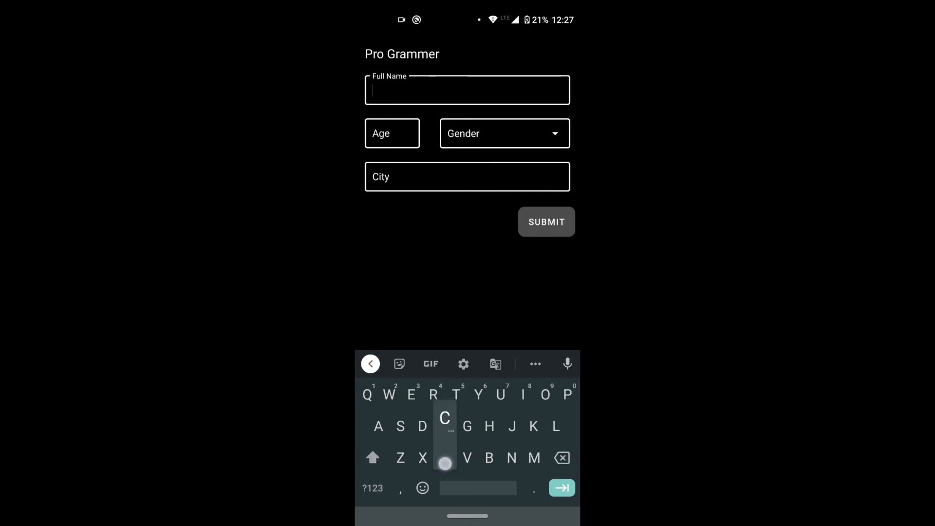
Step: Enter 'Chandler Bing' with age, gender and city, and submit the form
type("Chandler")
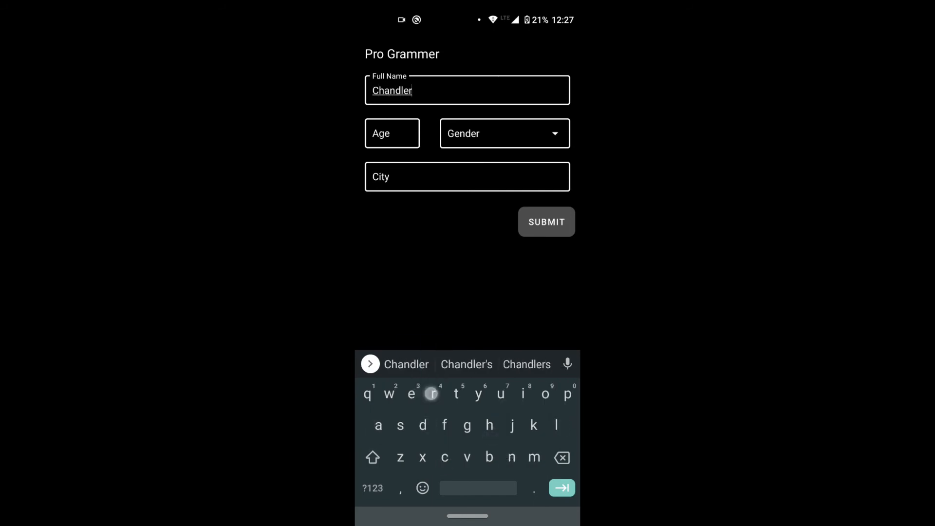
type("Bing")
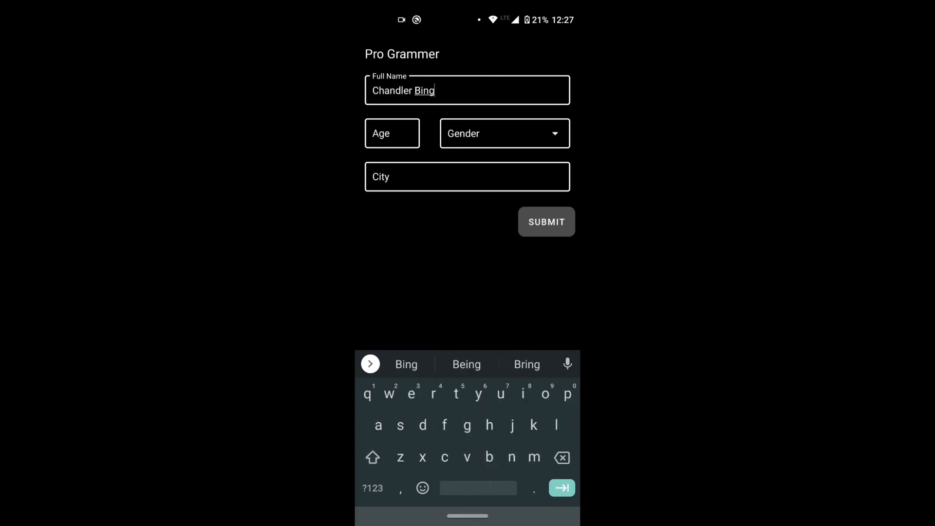
left_click(391, 133)
type("New Yor")
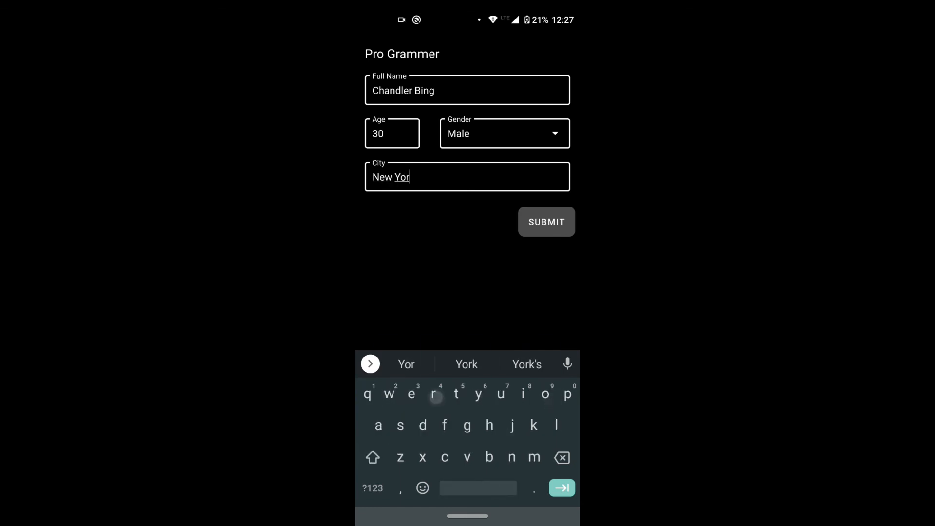
left_click(545, 221)
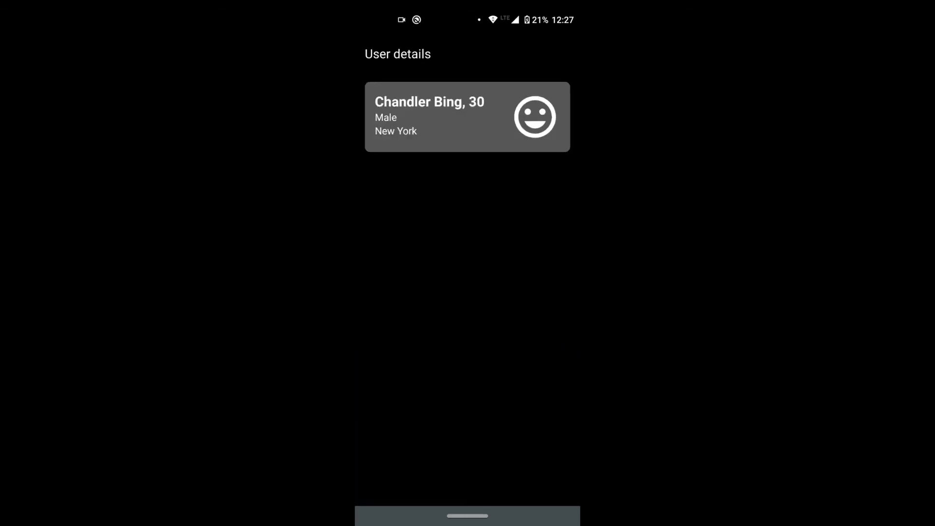